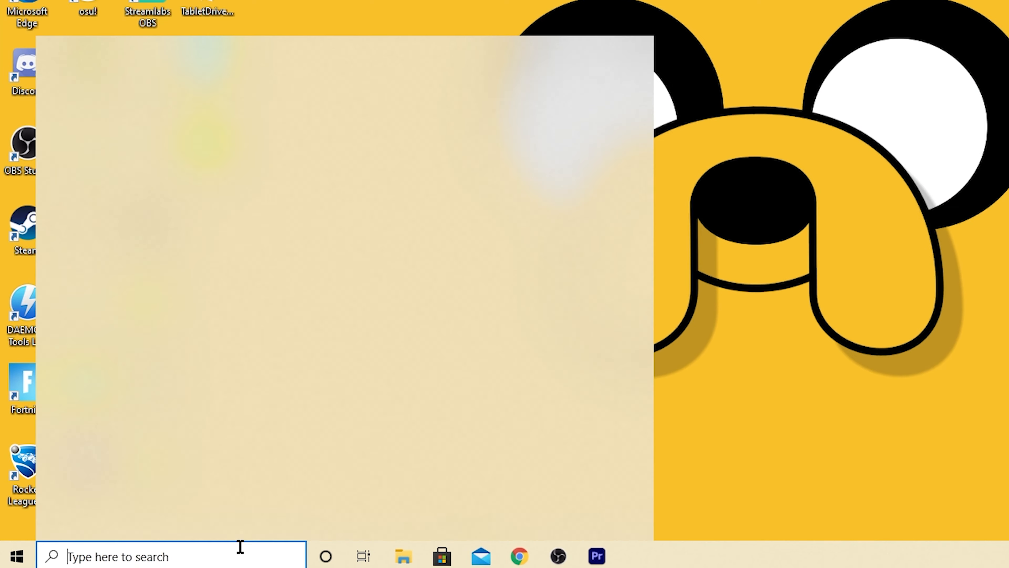
- Launch Control Panel from search and navigate through System and Security to the System page
text(control panel)
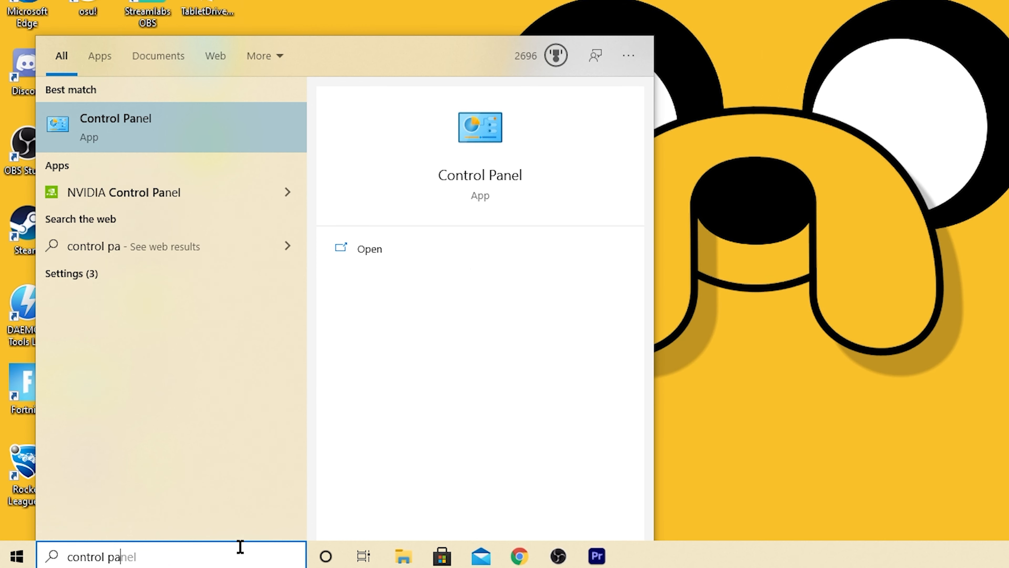
click(115, 126)
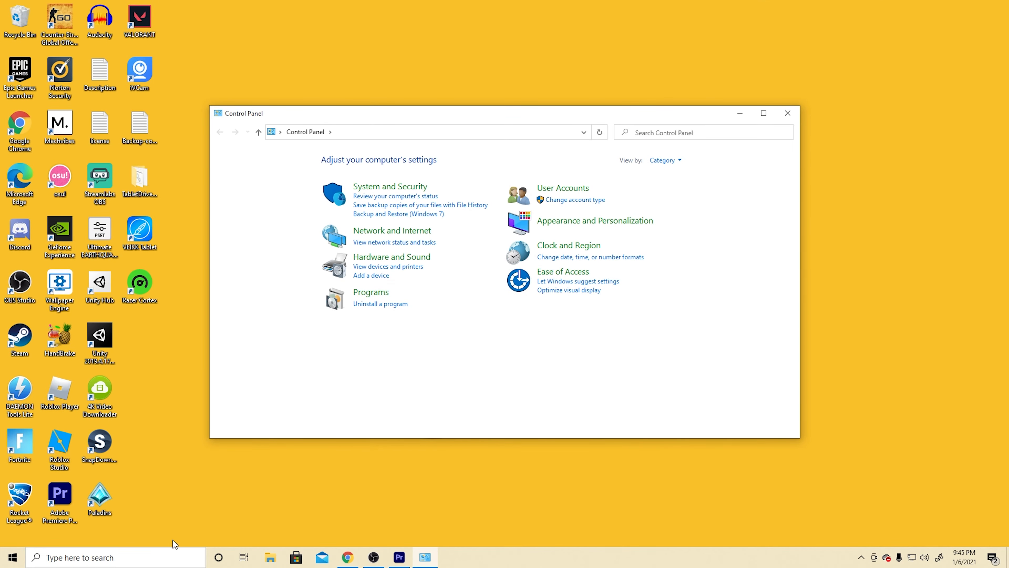
click(391, 186)
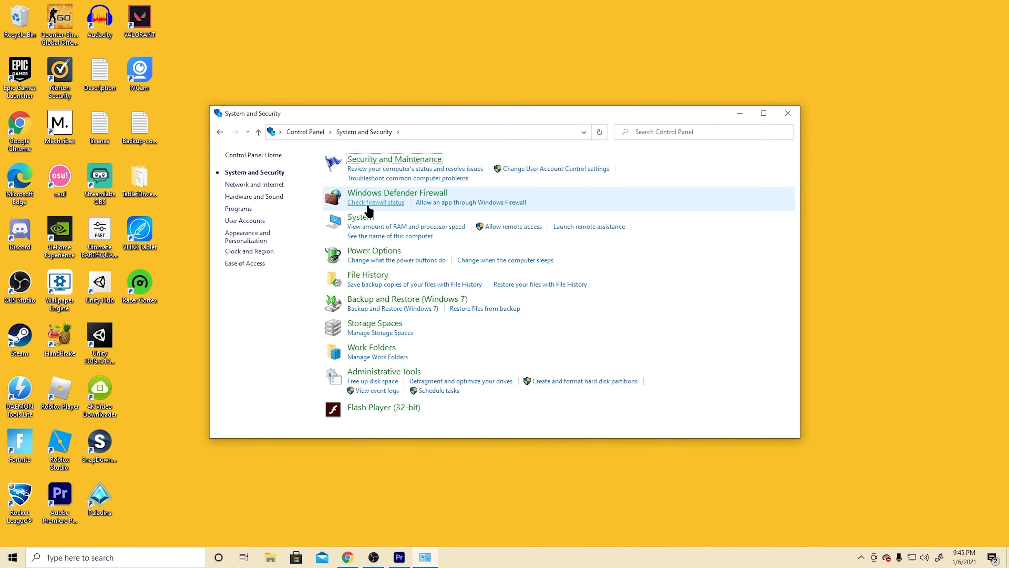
click(360, 216)
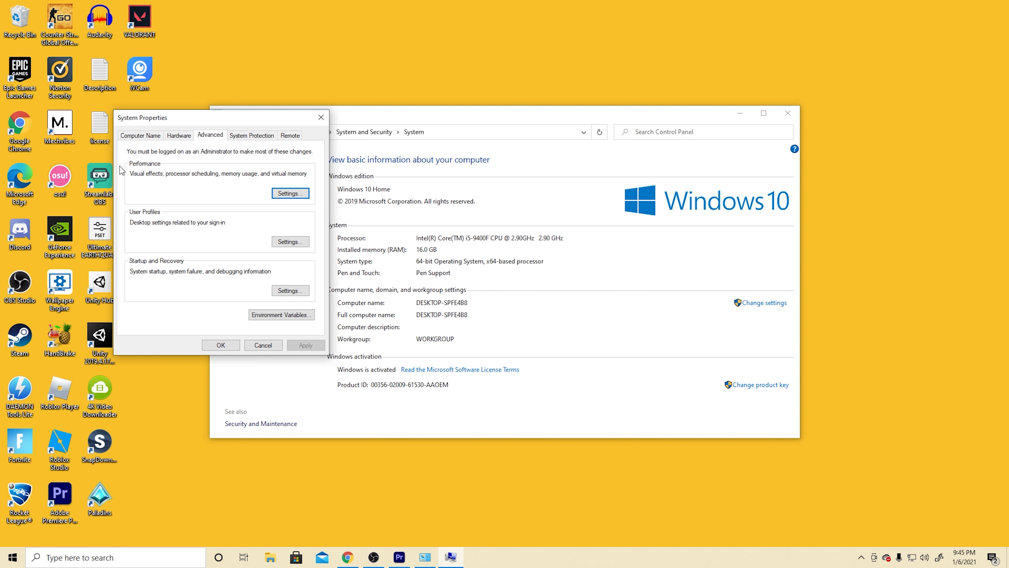
- In Performance Options select 'Adjust for best performance' and apply it
click(290, 193)
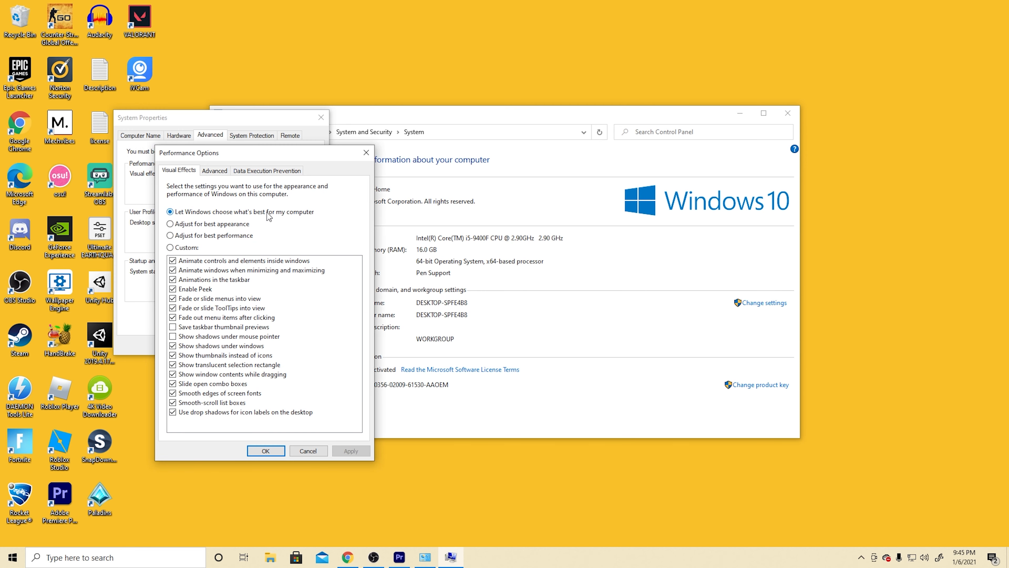
click(170, 235)
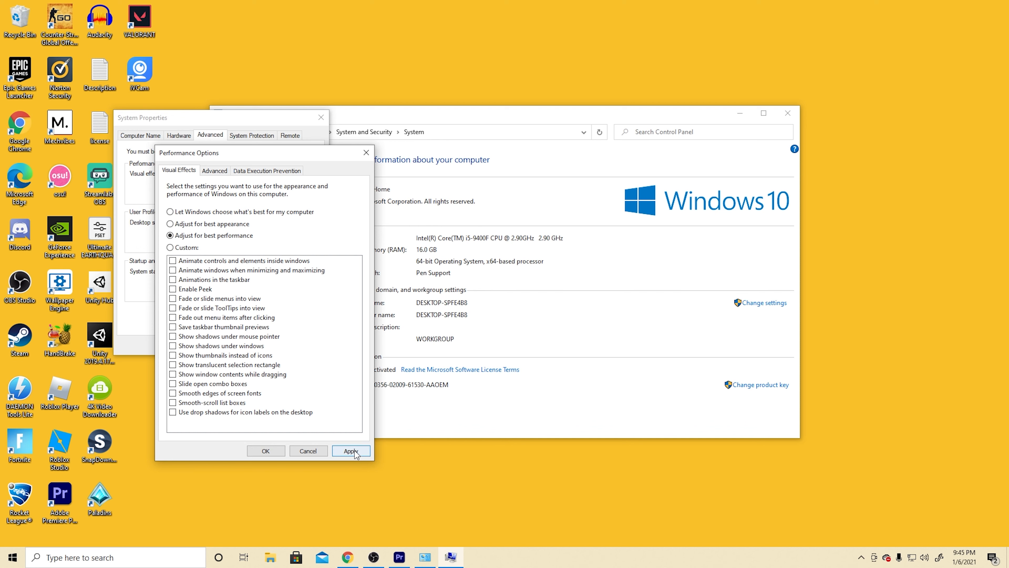
click(352, 451)
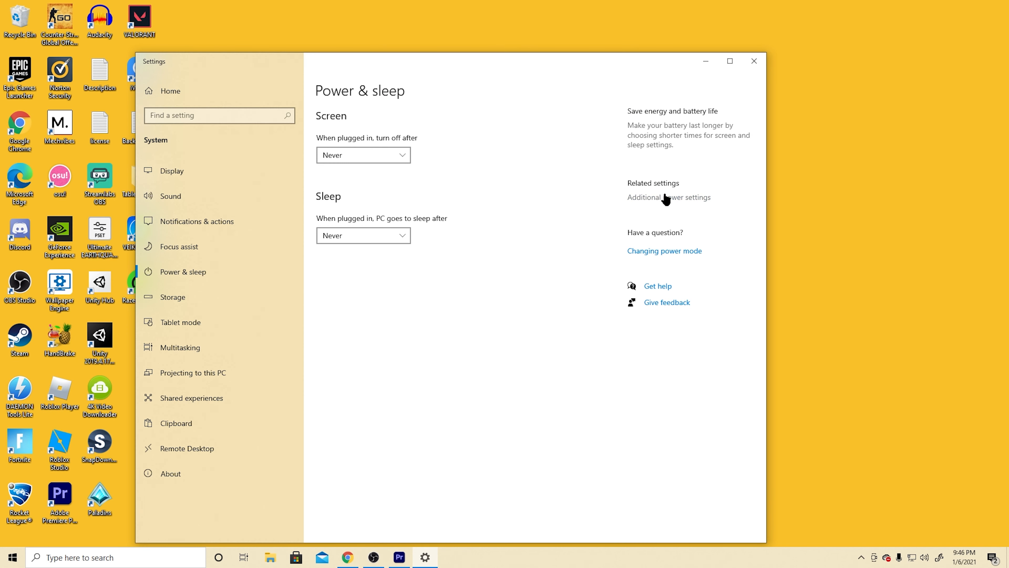
- From Additional power settings create a High performance-based plan named 'test' and activate it
click(669, 197)
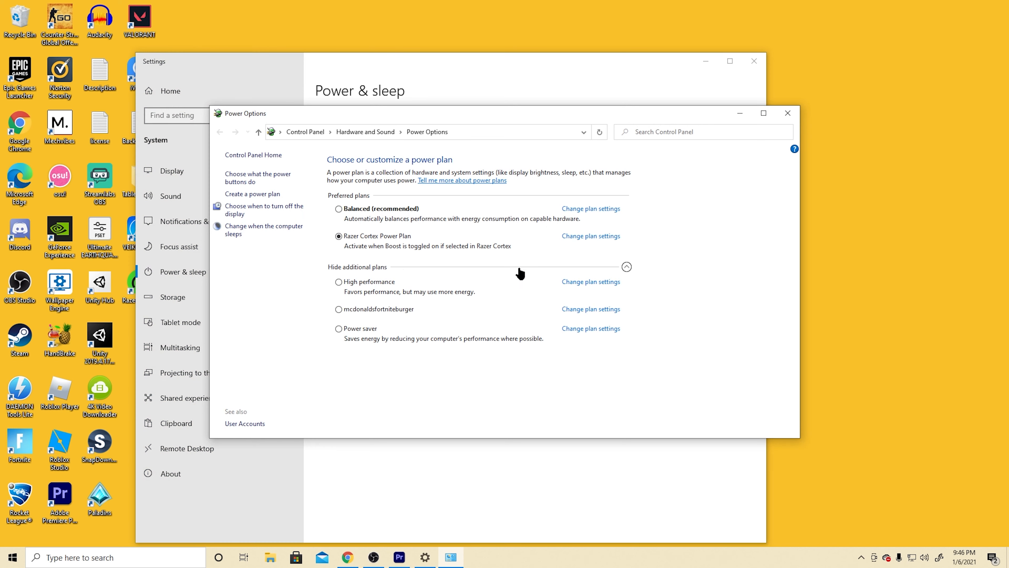
click(252, 194)
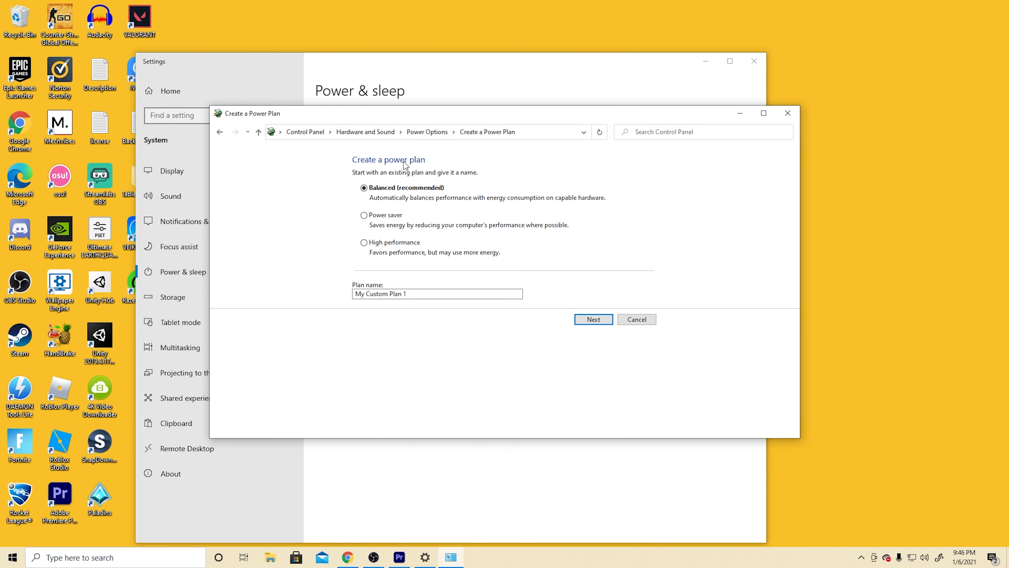
click(362, 243)
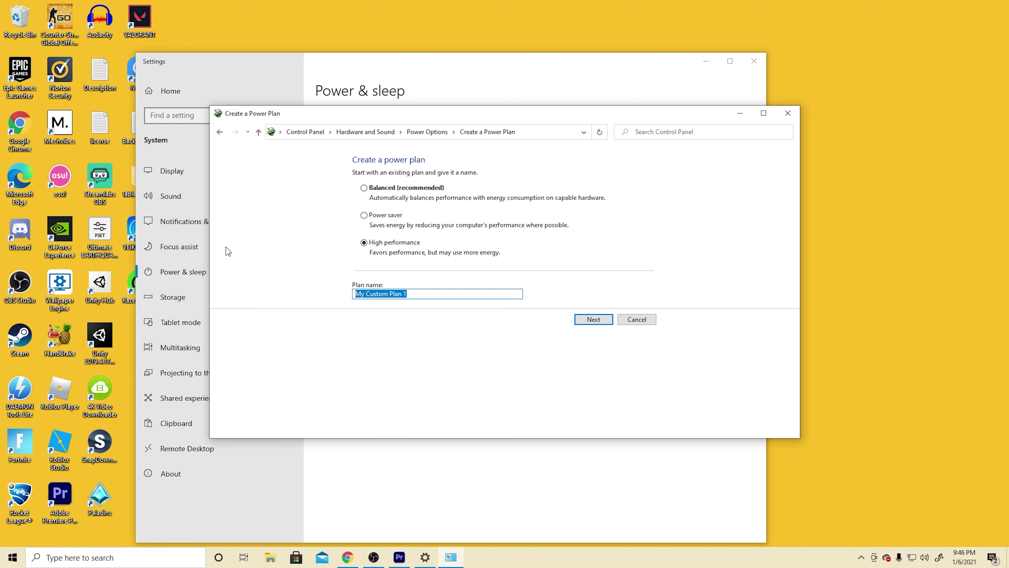
click(594, 327)
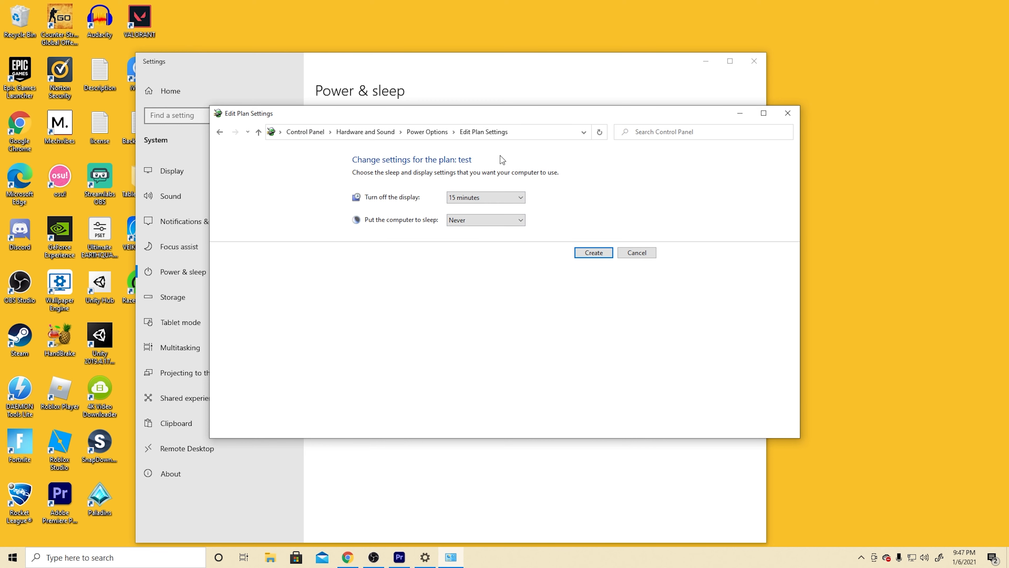
click(594, 252)
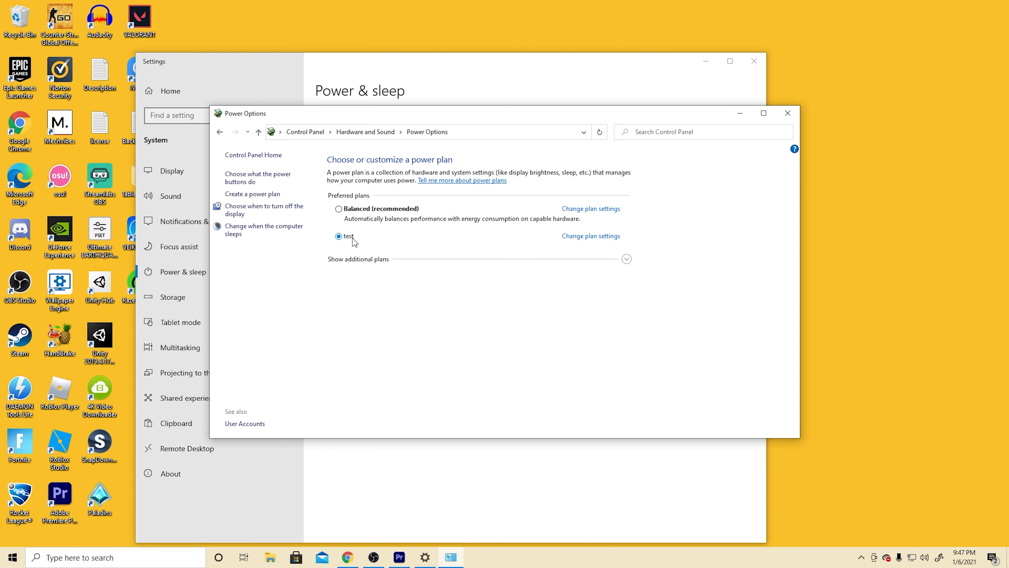
mouse_move(373, 241)
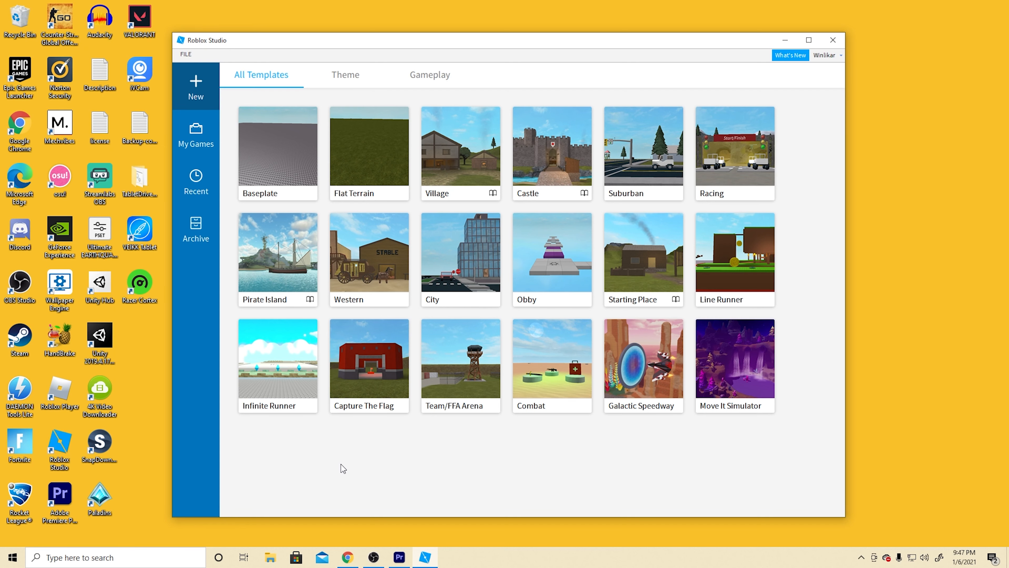
- In Studio Settings > Rendering set Quality Level and Edit Quality Level to Level 01
click(185, 54)
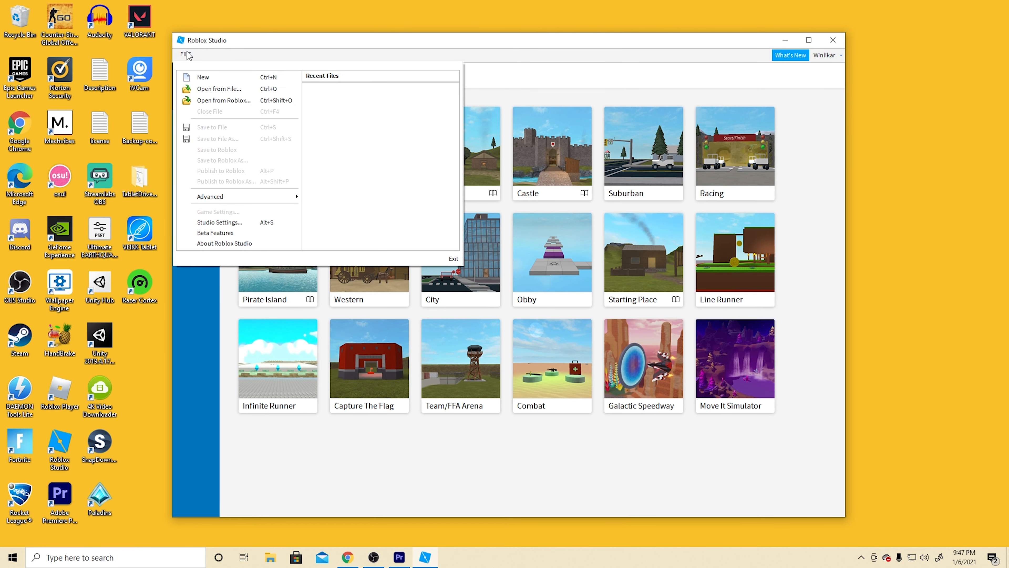
click(219, 222)
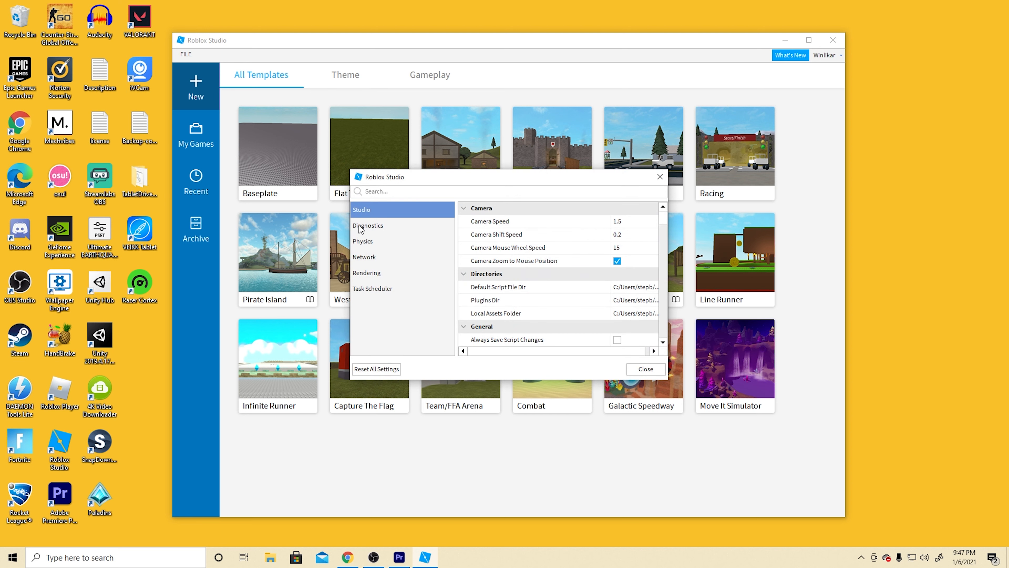
mouse_move(405, 276)
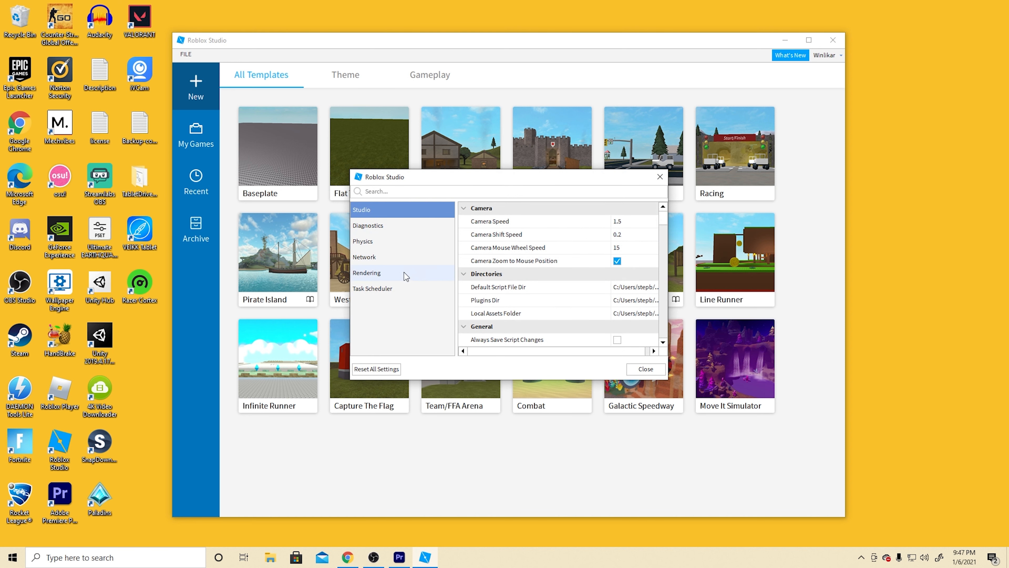
click(367, 273)
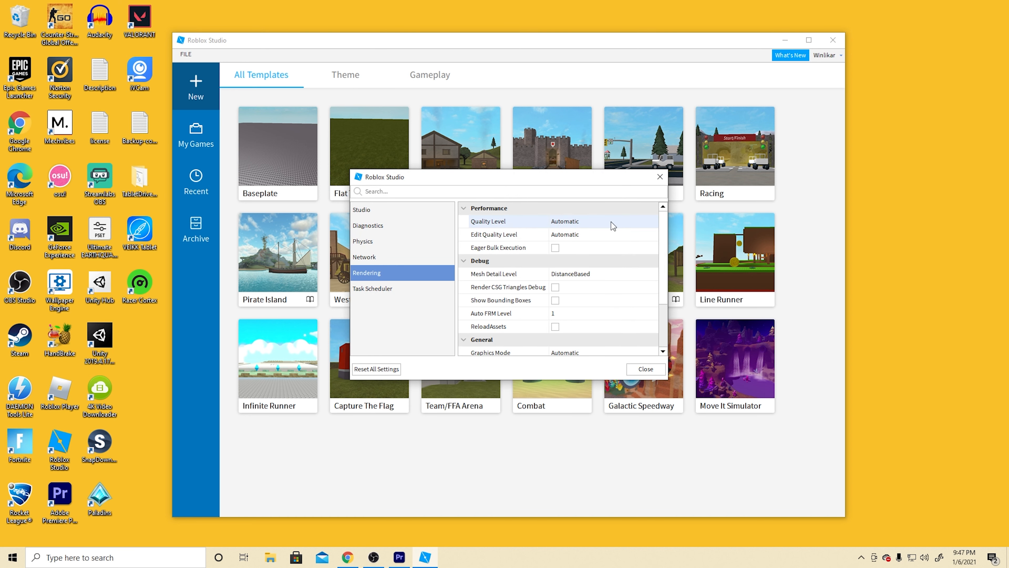
click(605, 221)
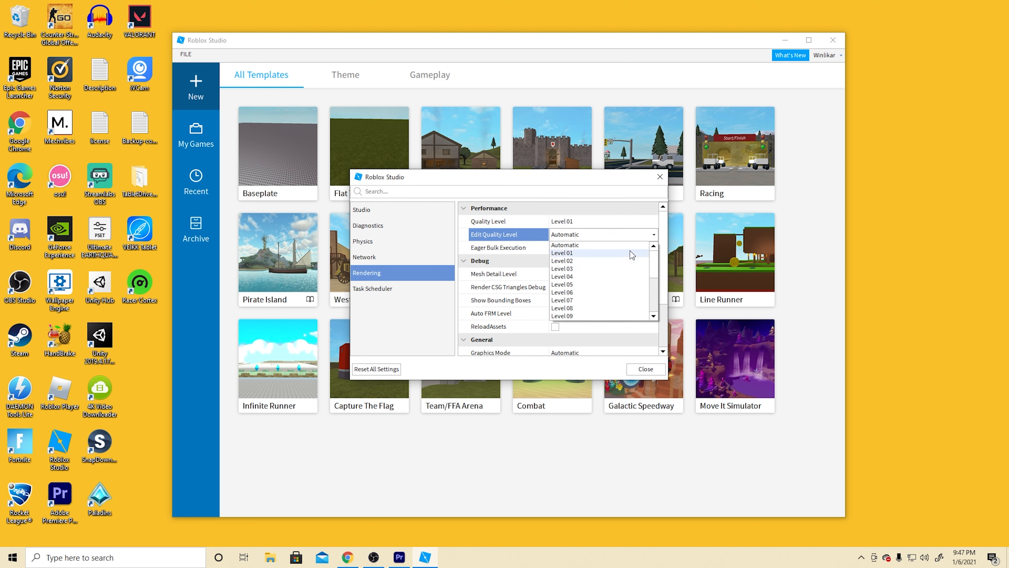
click(562, 253)
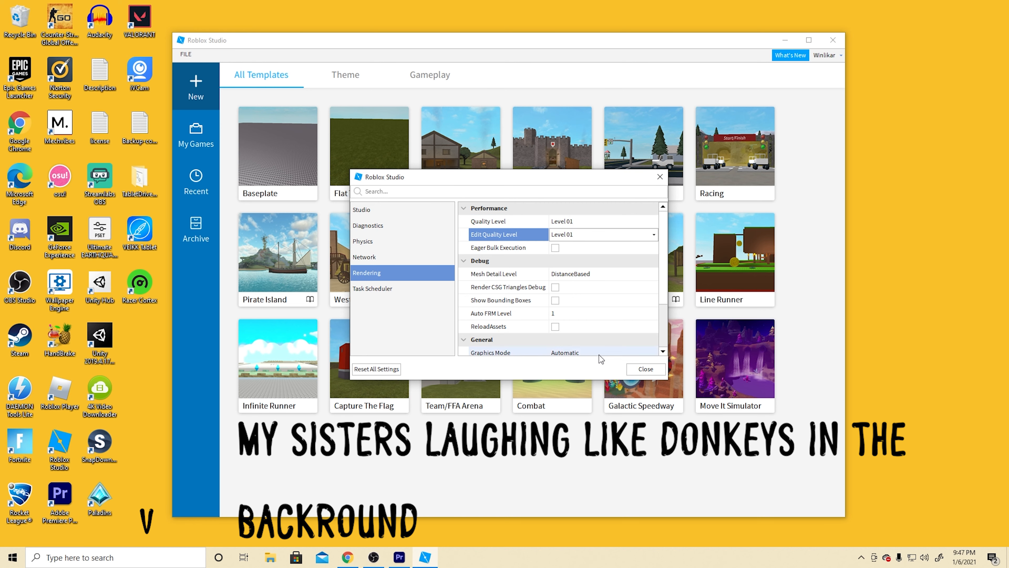
click(833, 40)
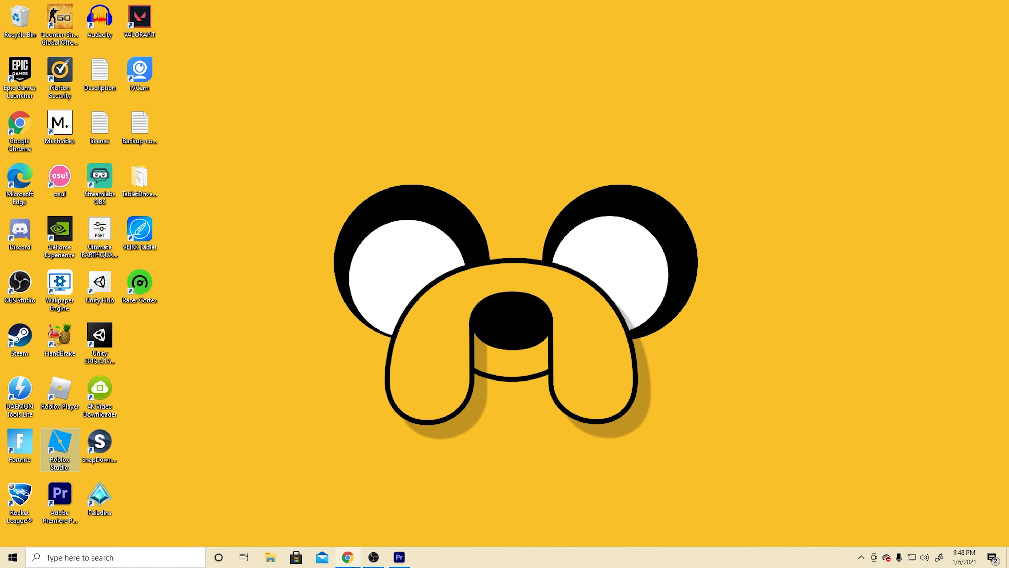
- Download the 64-bit rbxfpsunlocker 4.3.0 zip from the releases page and open it in WinRAR
click(348, 558)
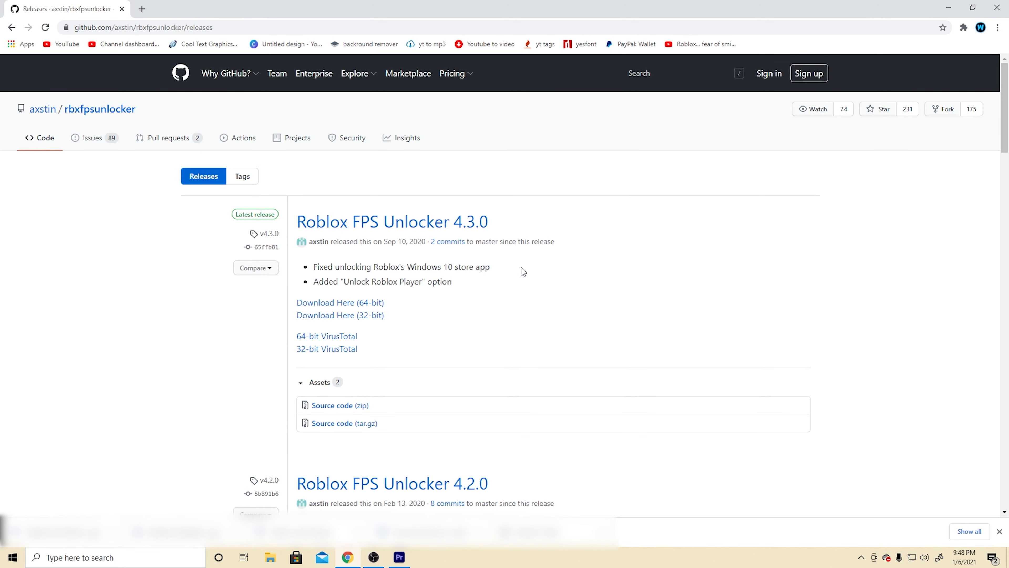
mouse_move(442, 296)
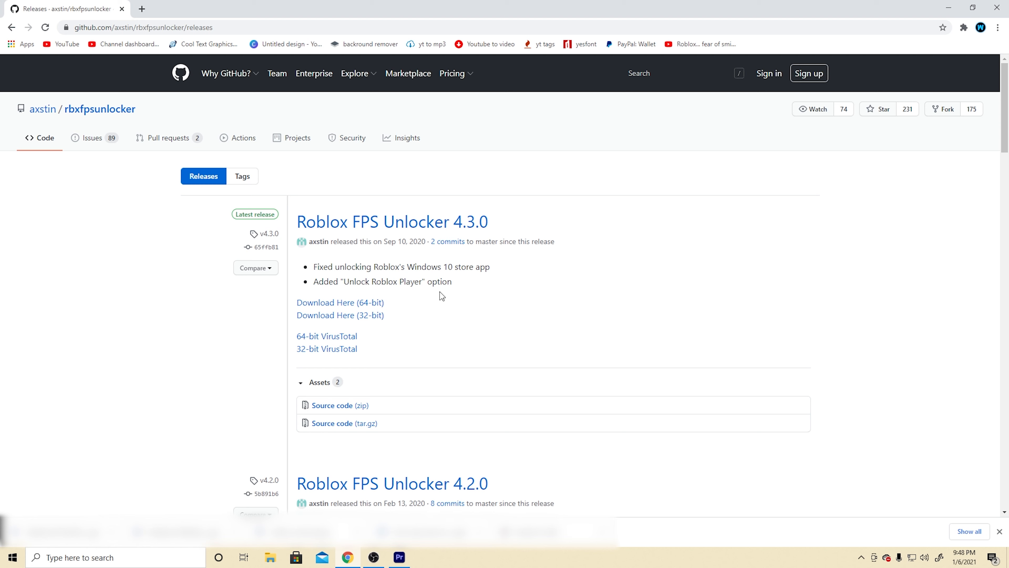
click(341, 303)
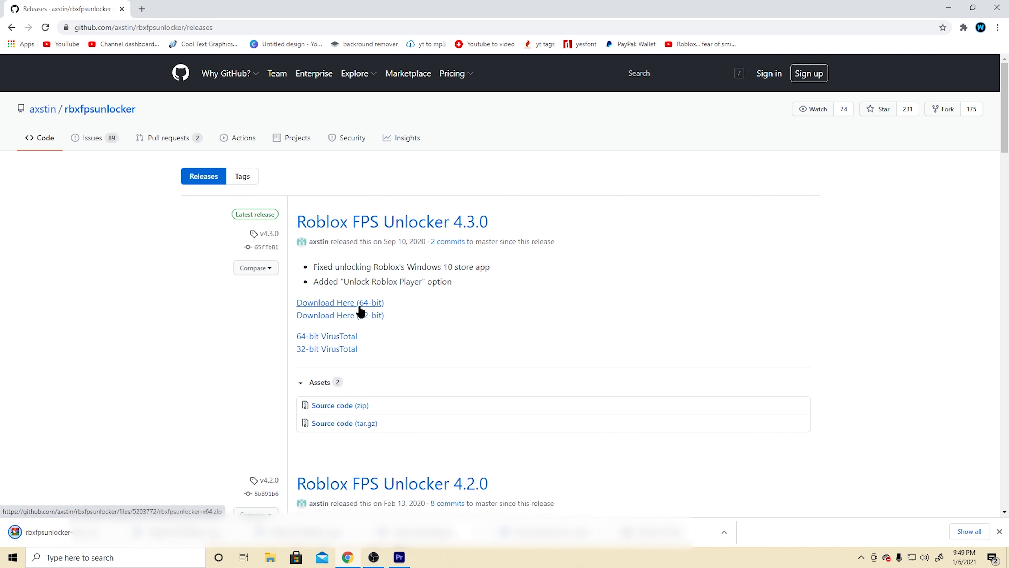
click(342, 302)
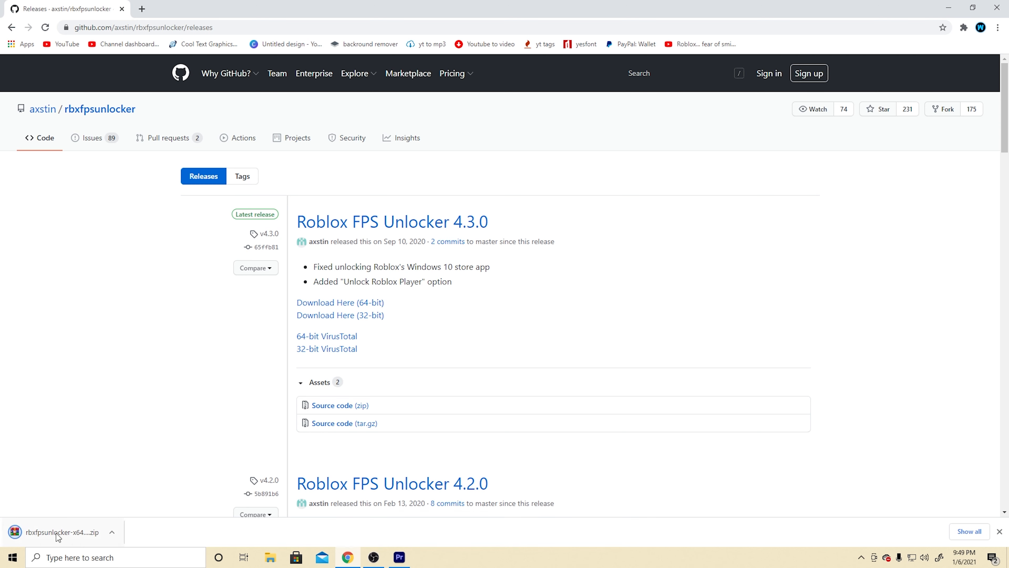
click(60, 534)
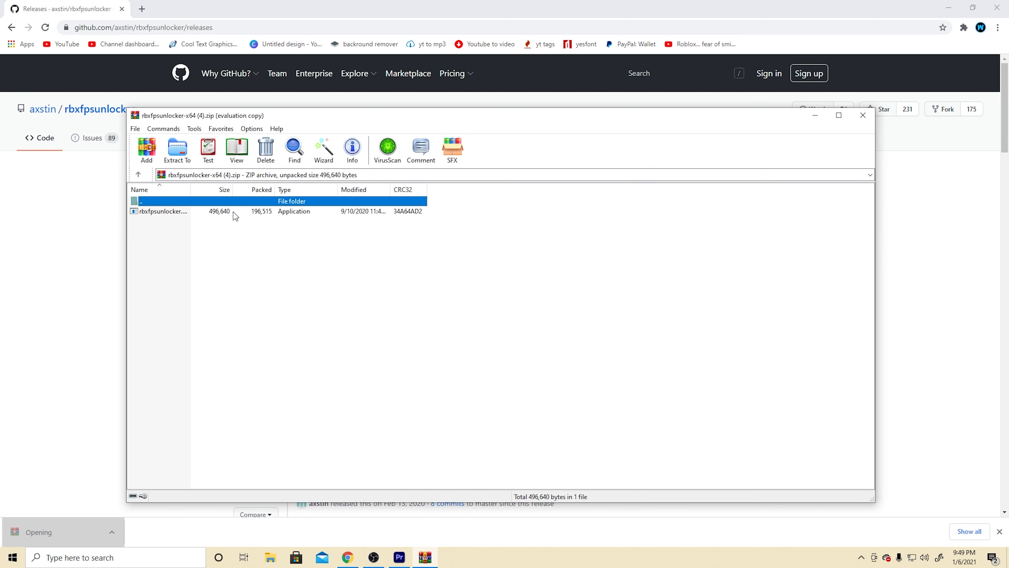
- Run the rbxfpsunlocker application from inside the WinRAR archive
double_click(162, 211)
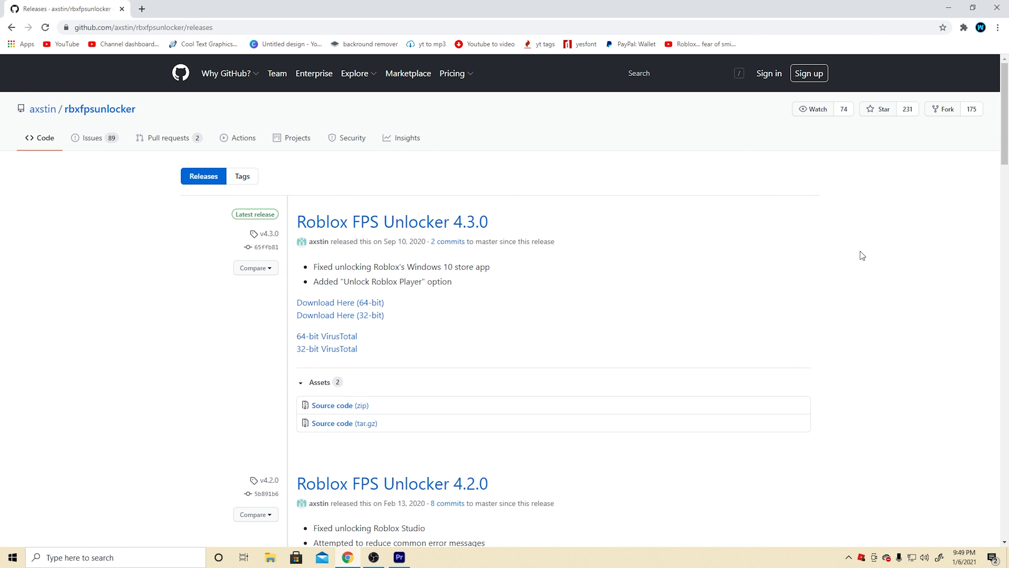
mouse_move(750, 330)
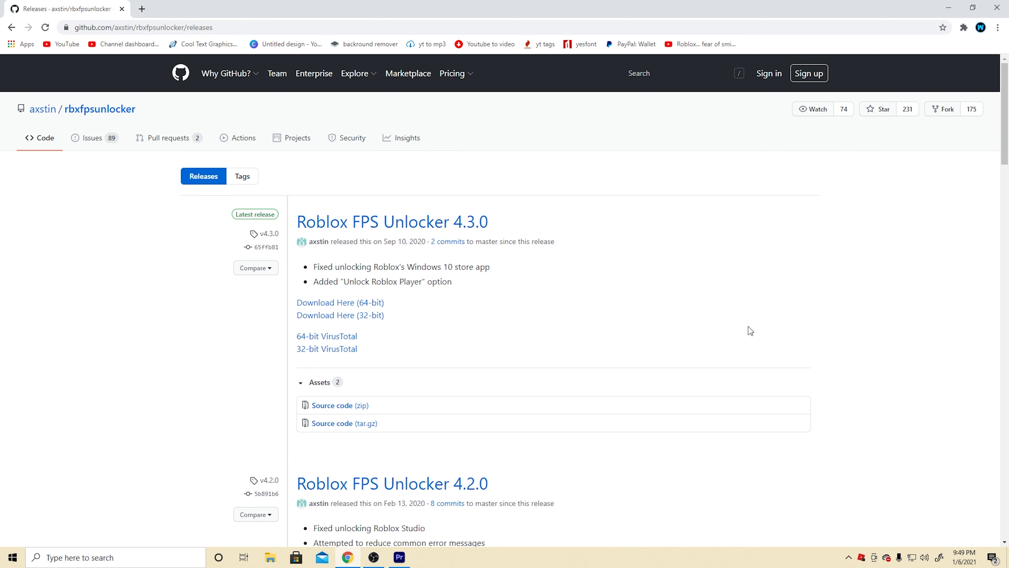